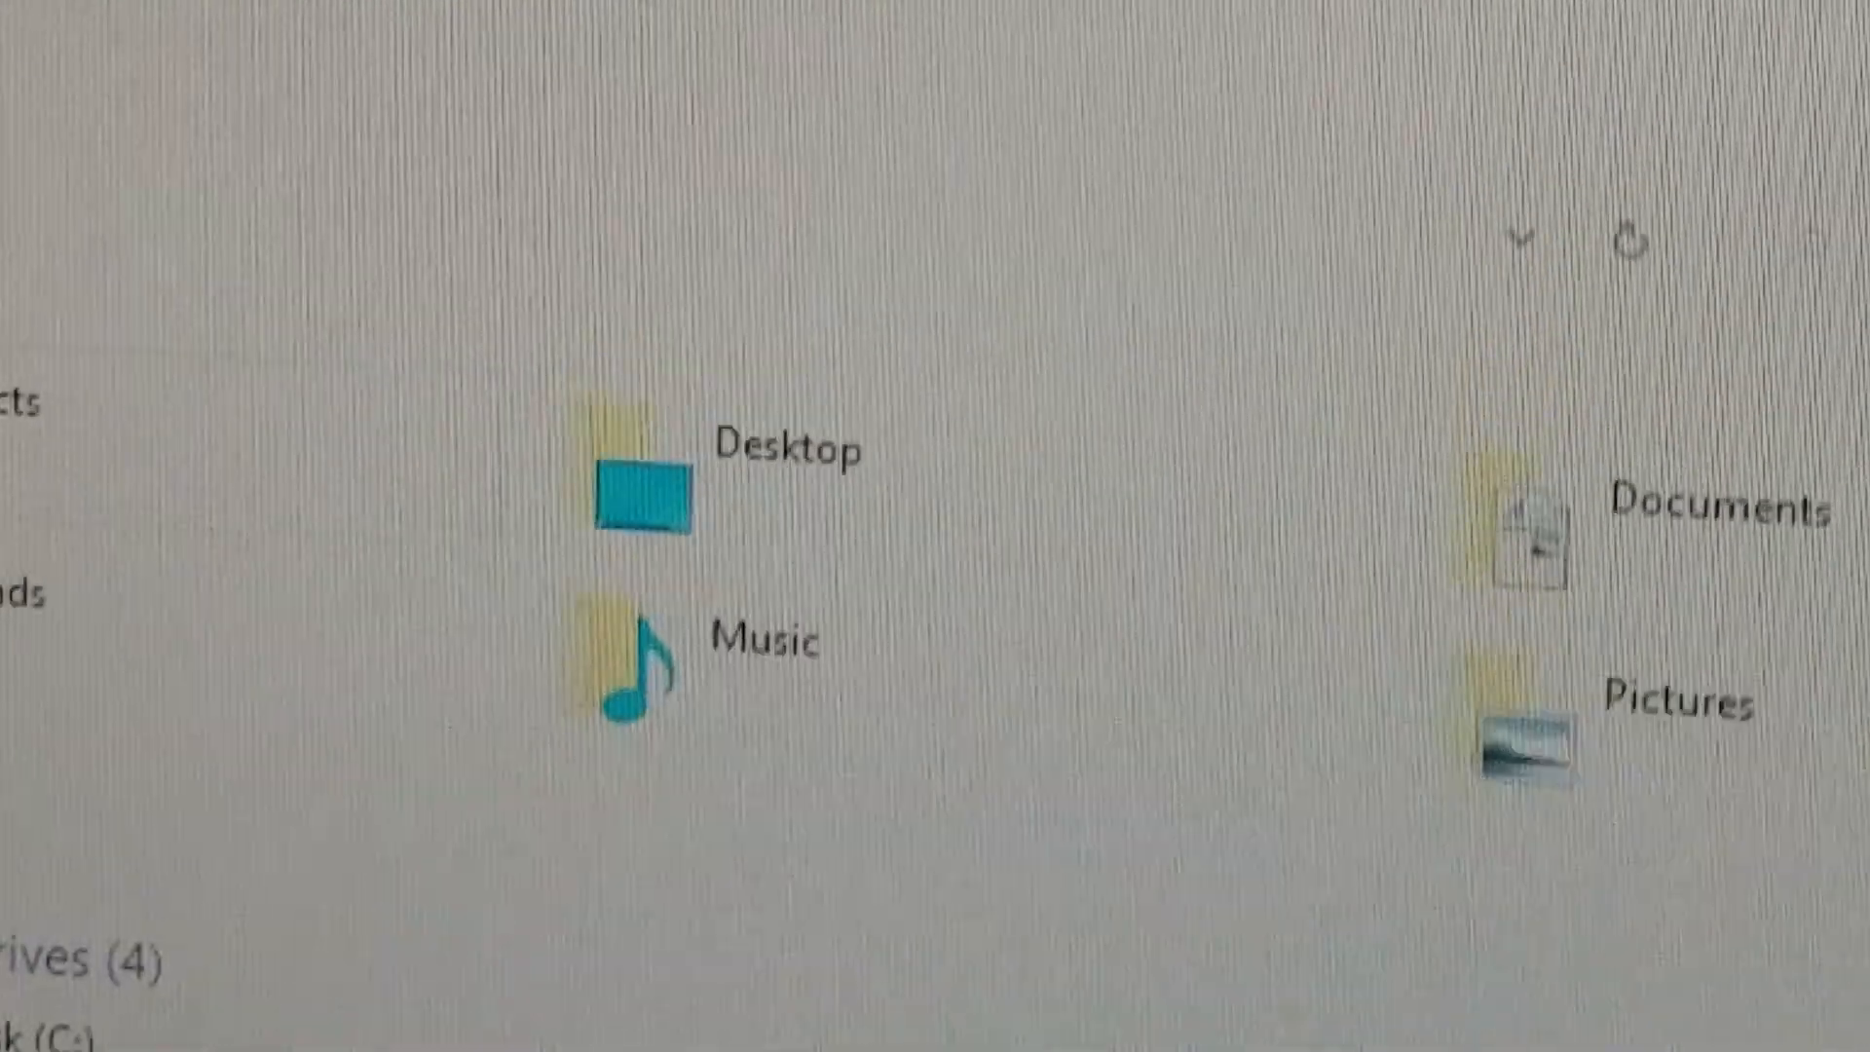
- Open the Local Disk (C:) drive from This PC
{"action": "scroll", "scroll_direction": "down", "scroll_amount": 3}
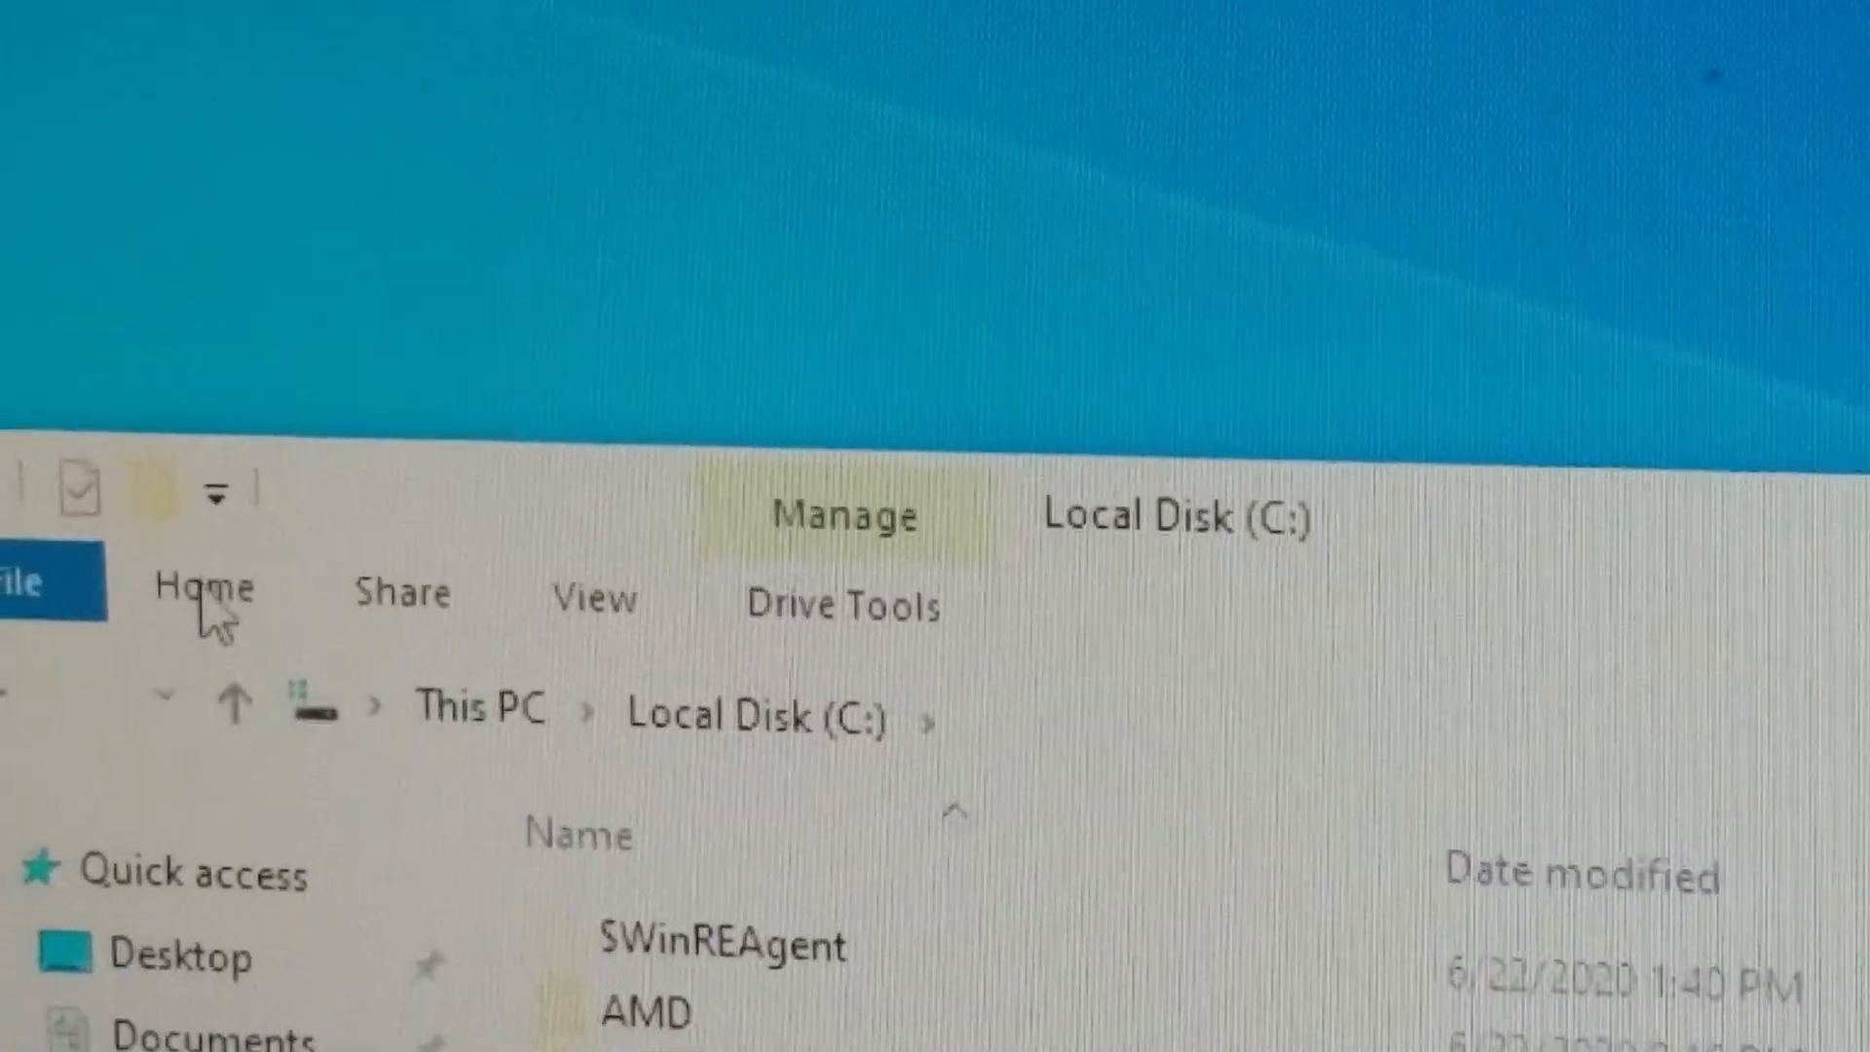
{"action": "left_click", "coordinate": [593, 599]}
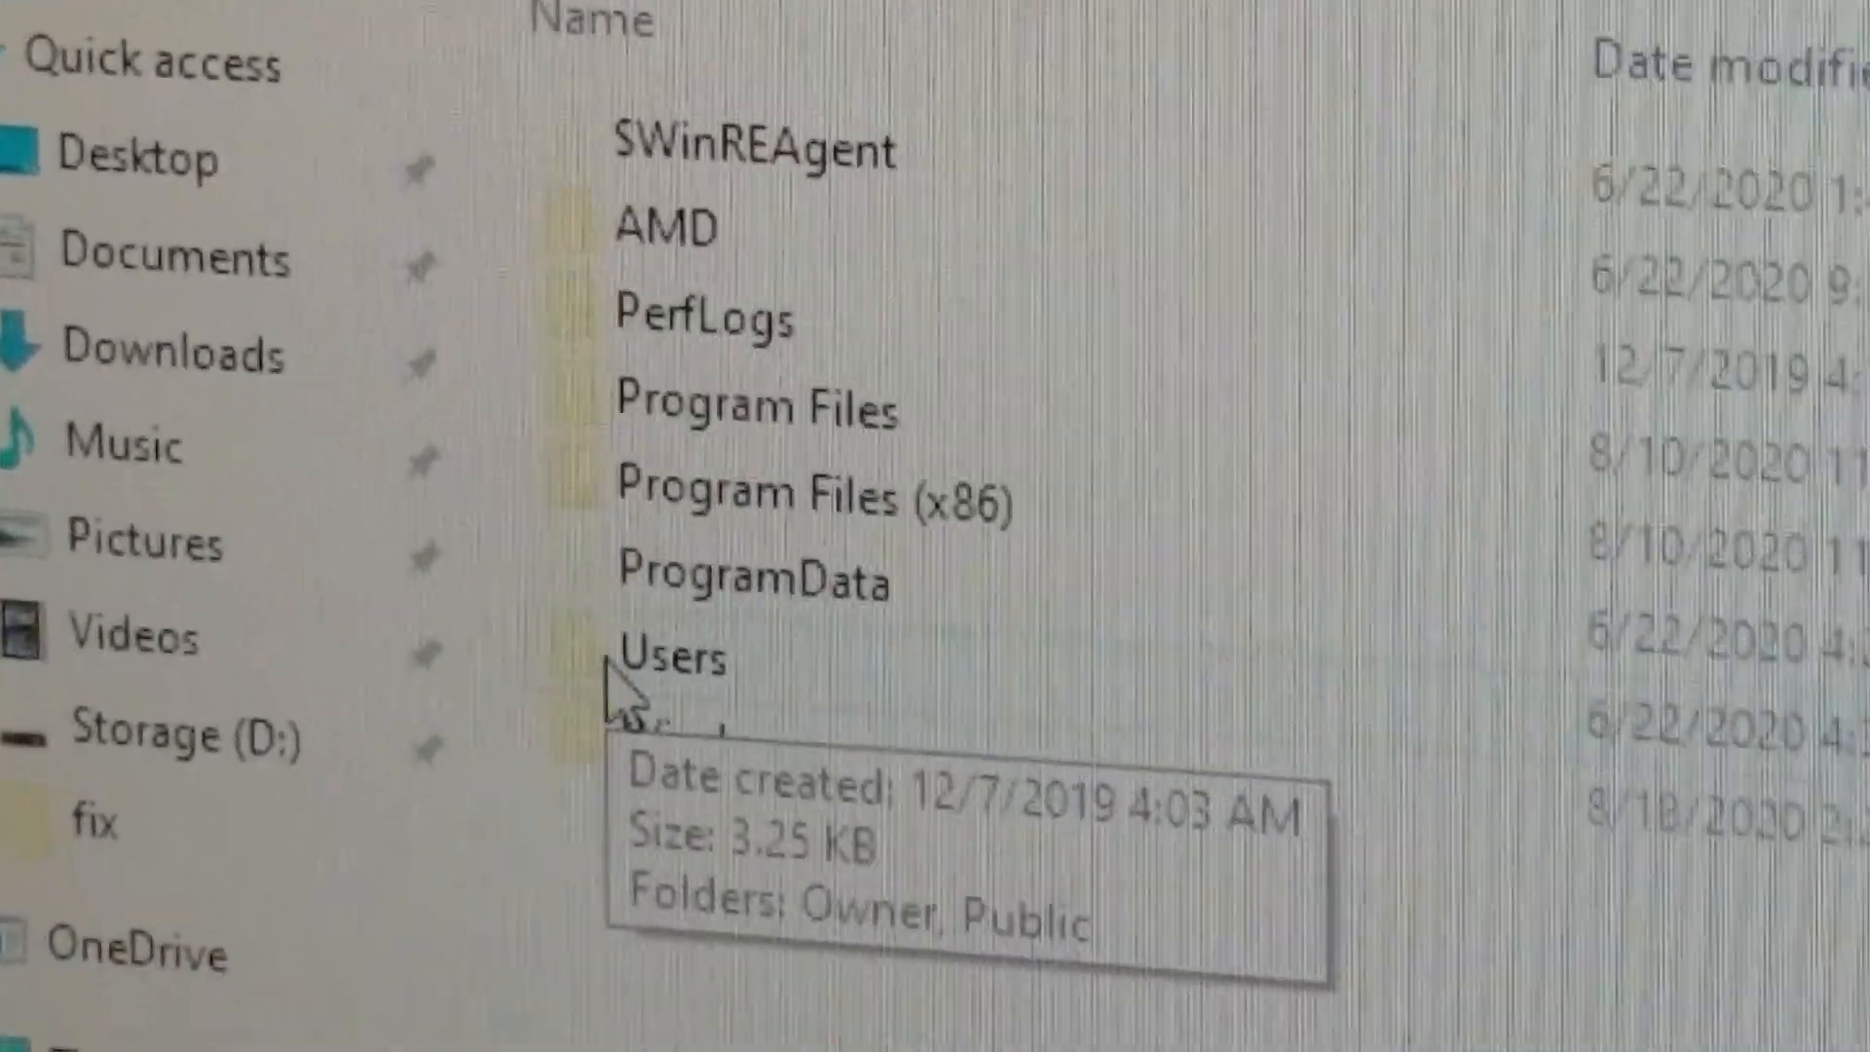
- Open Users, then the Owner folder on the C: drive
{"action": "double_click", "coordinate": [671, 659]}
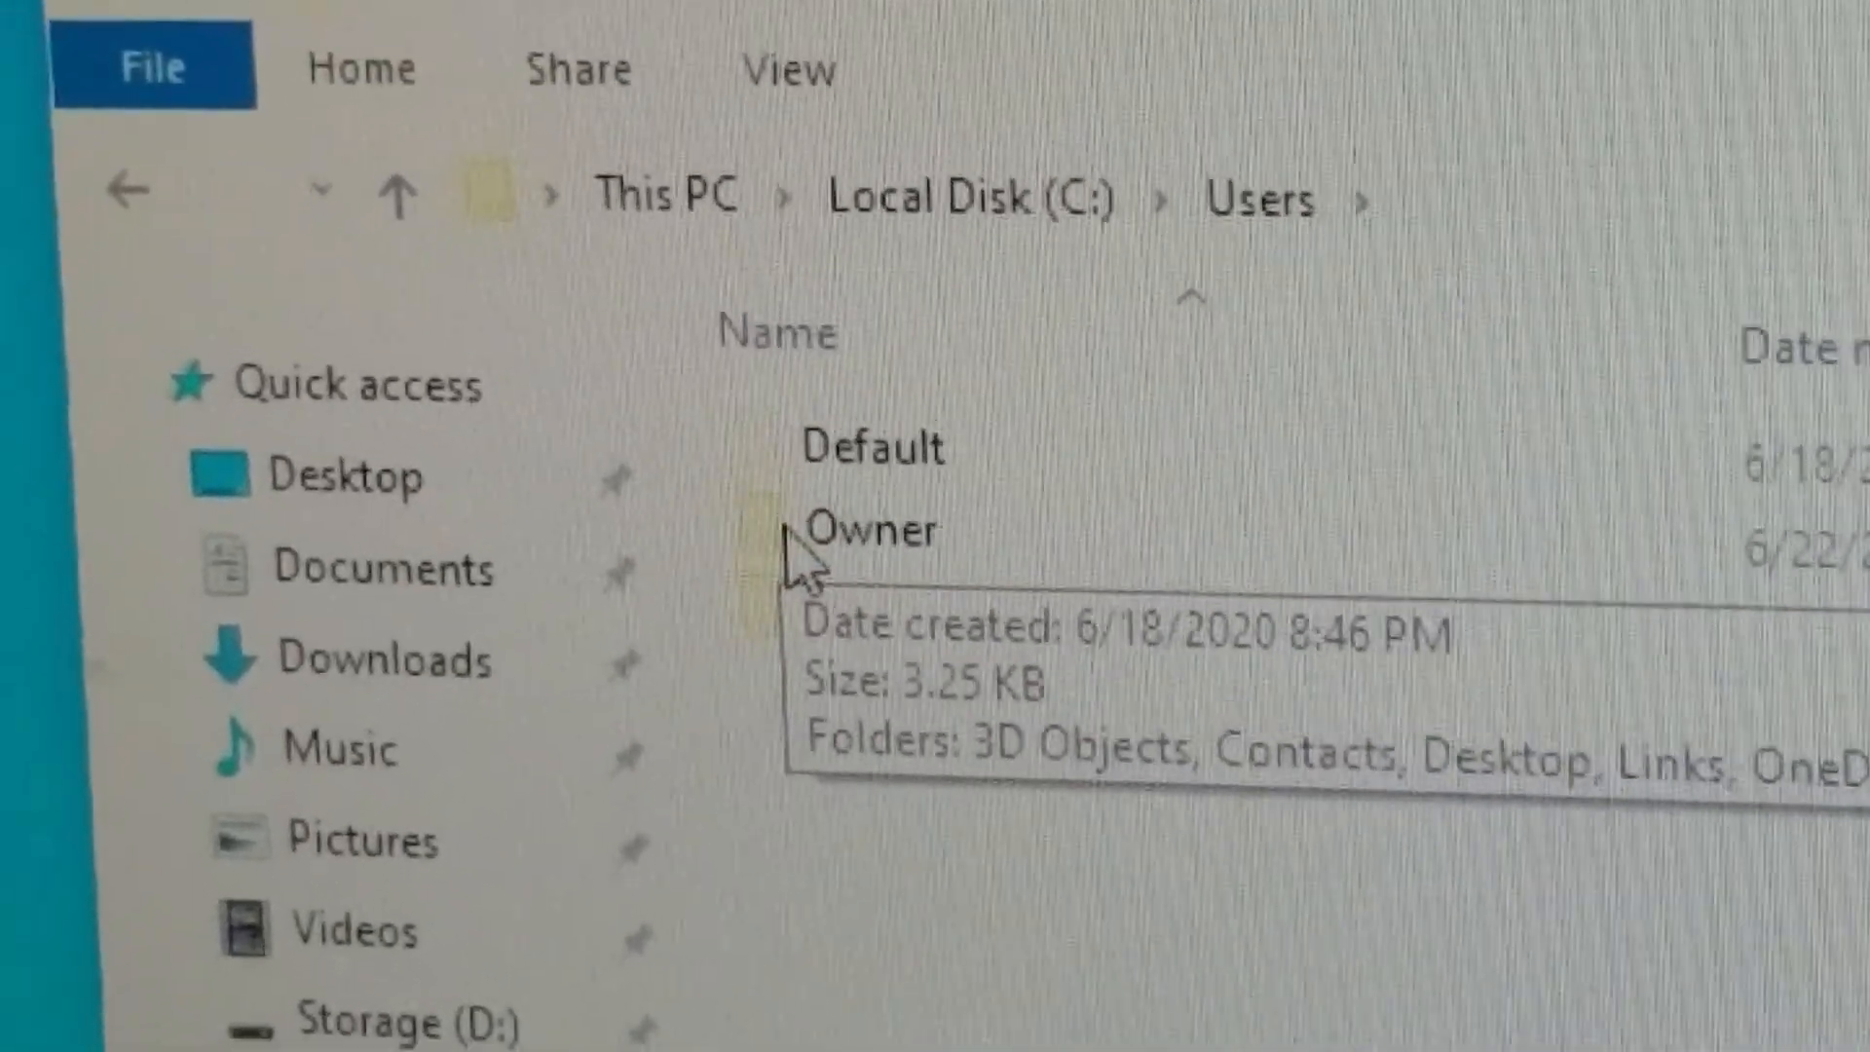
{"action": "double_click", "coordinate": [870, 531]}
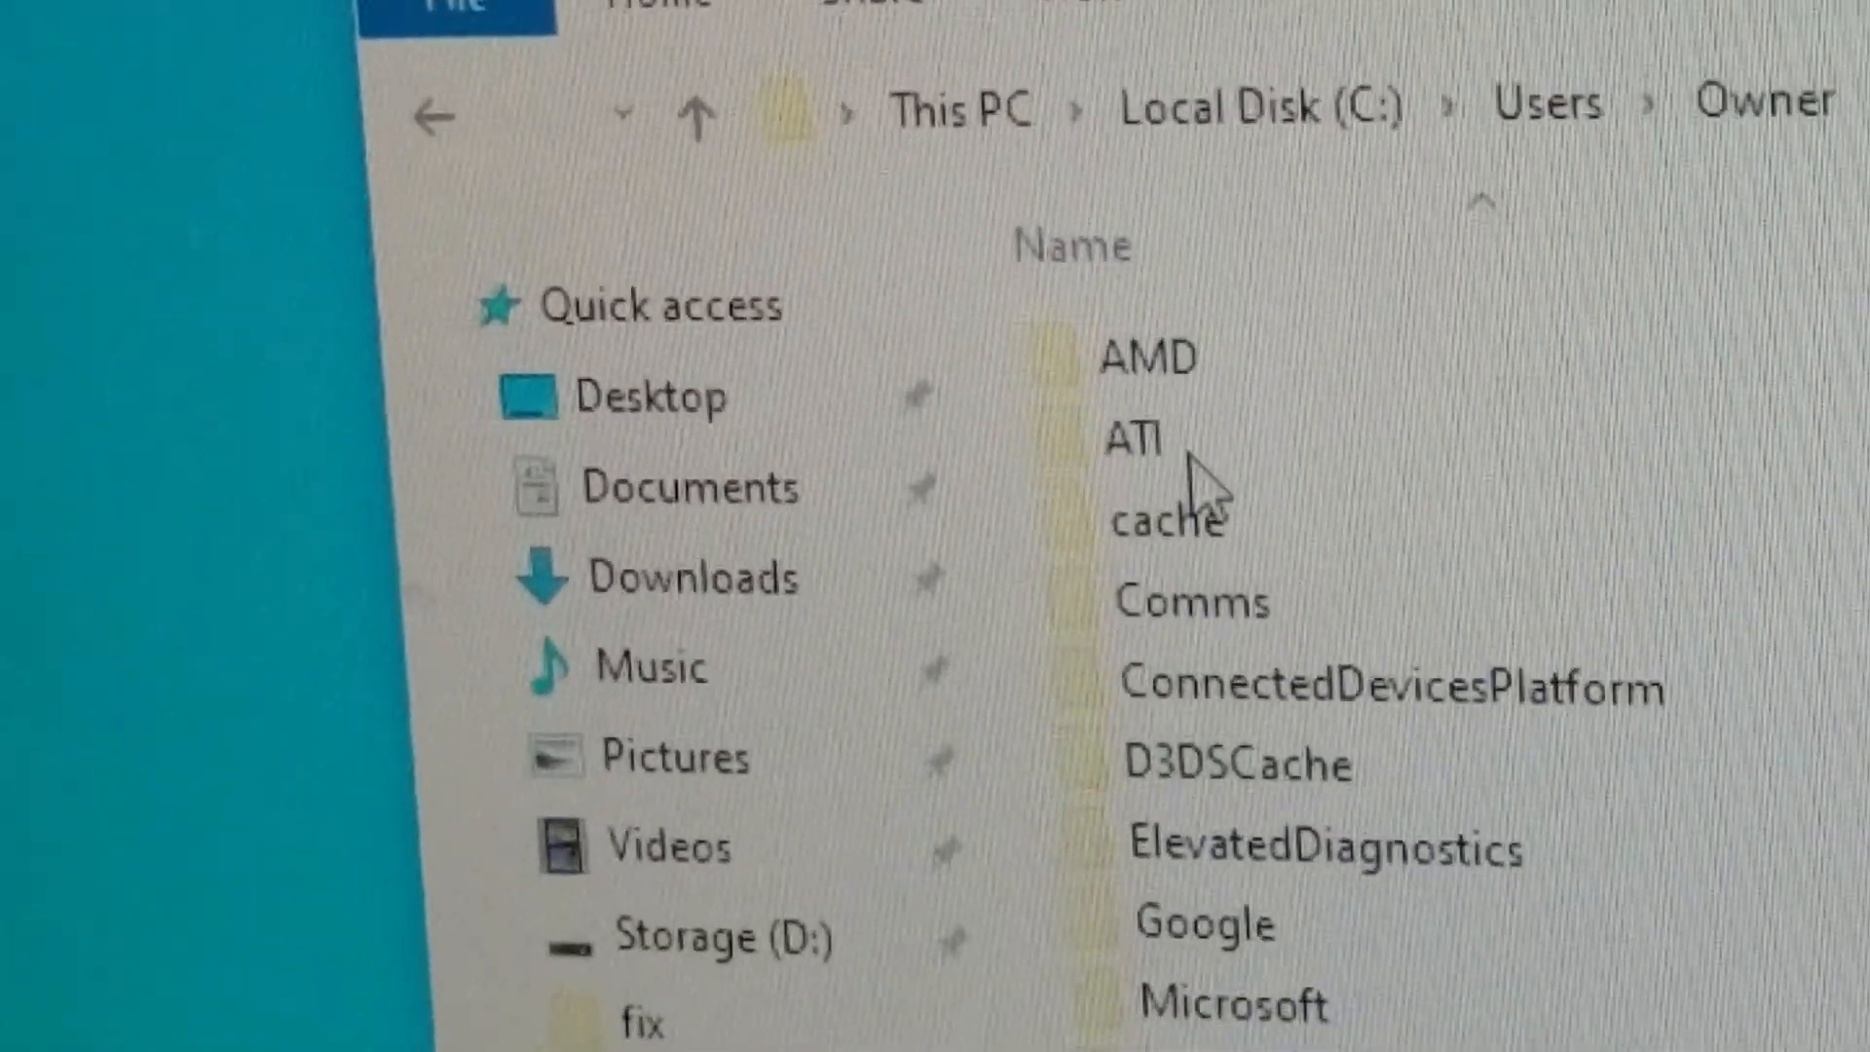
- Scroll down the Owner folder to reach the Packages folder
{"action": "scroll", "scroll_direction": "down", "scroll_amount": 3}
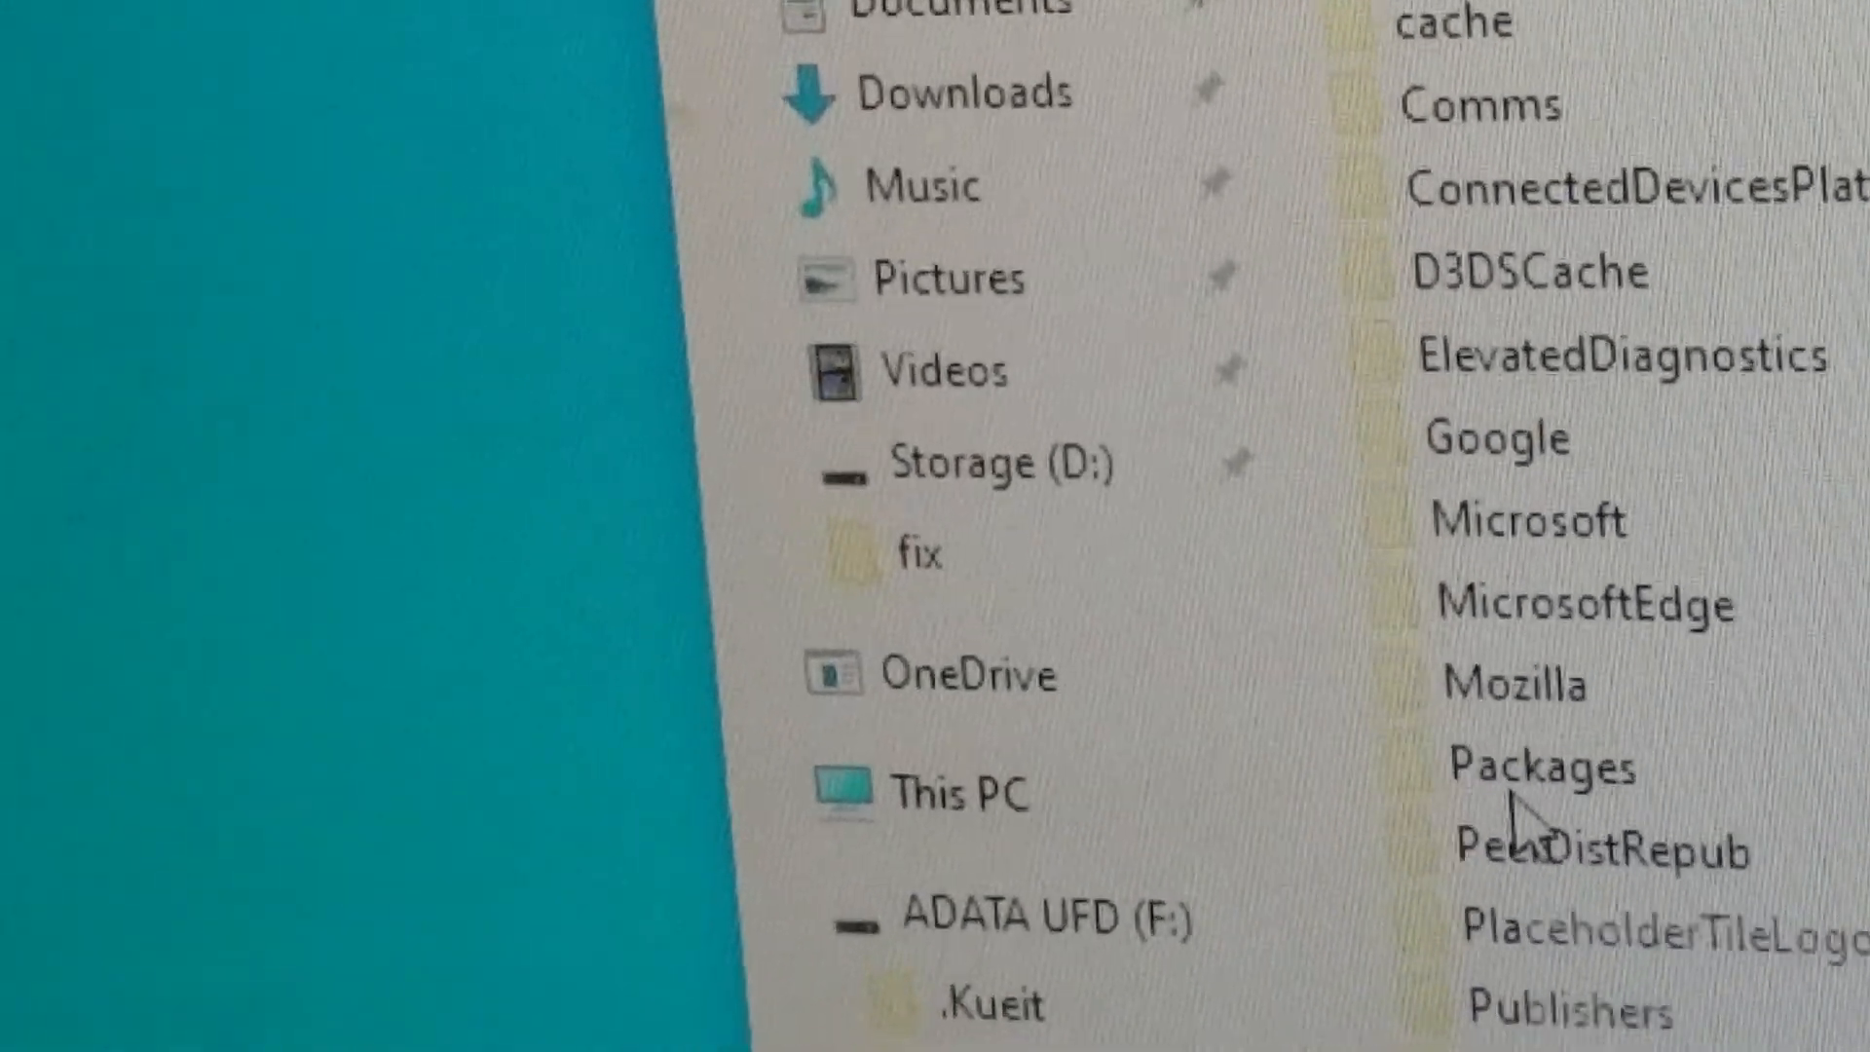
{"action": "scroll", "scroll_direction": "down", "scroll_amount": 3}
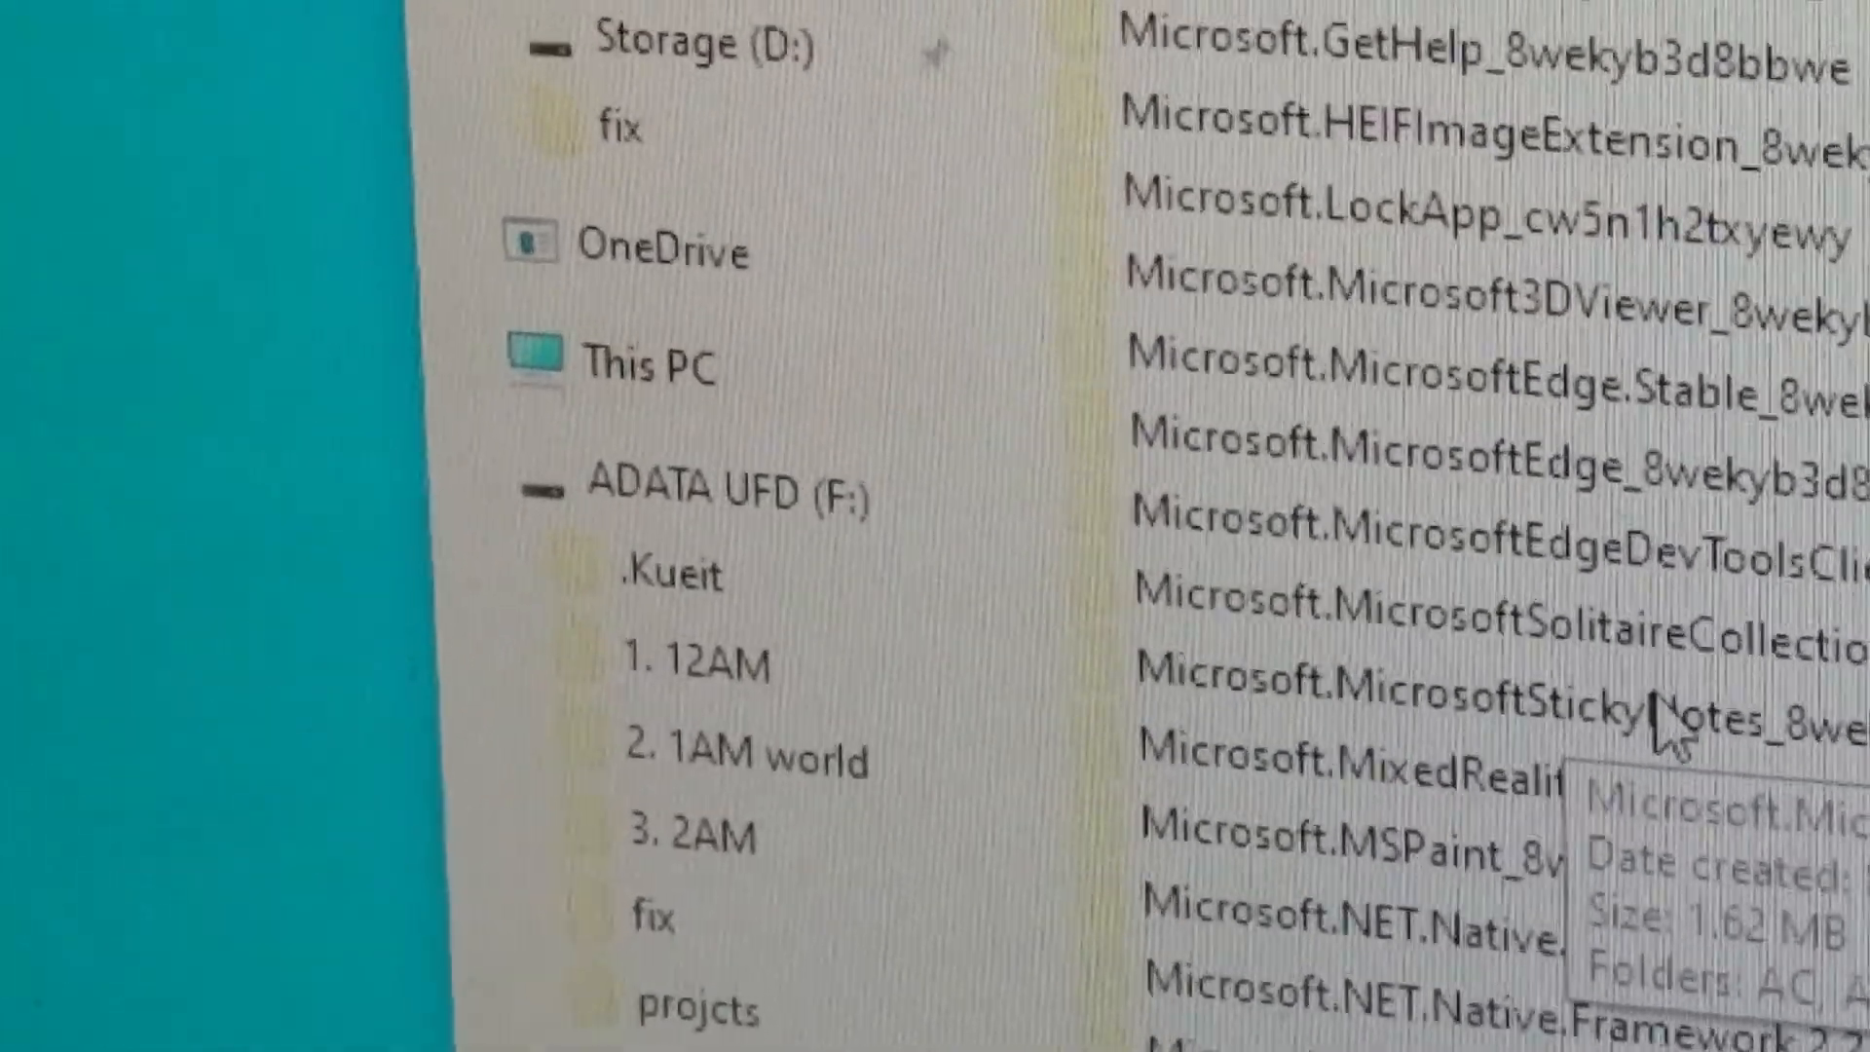
{"action": "scroll", "scroll_direction": "down", "scroll_amount": 3}
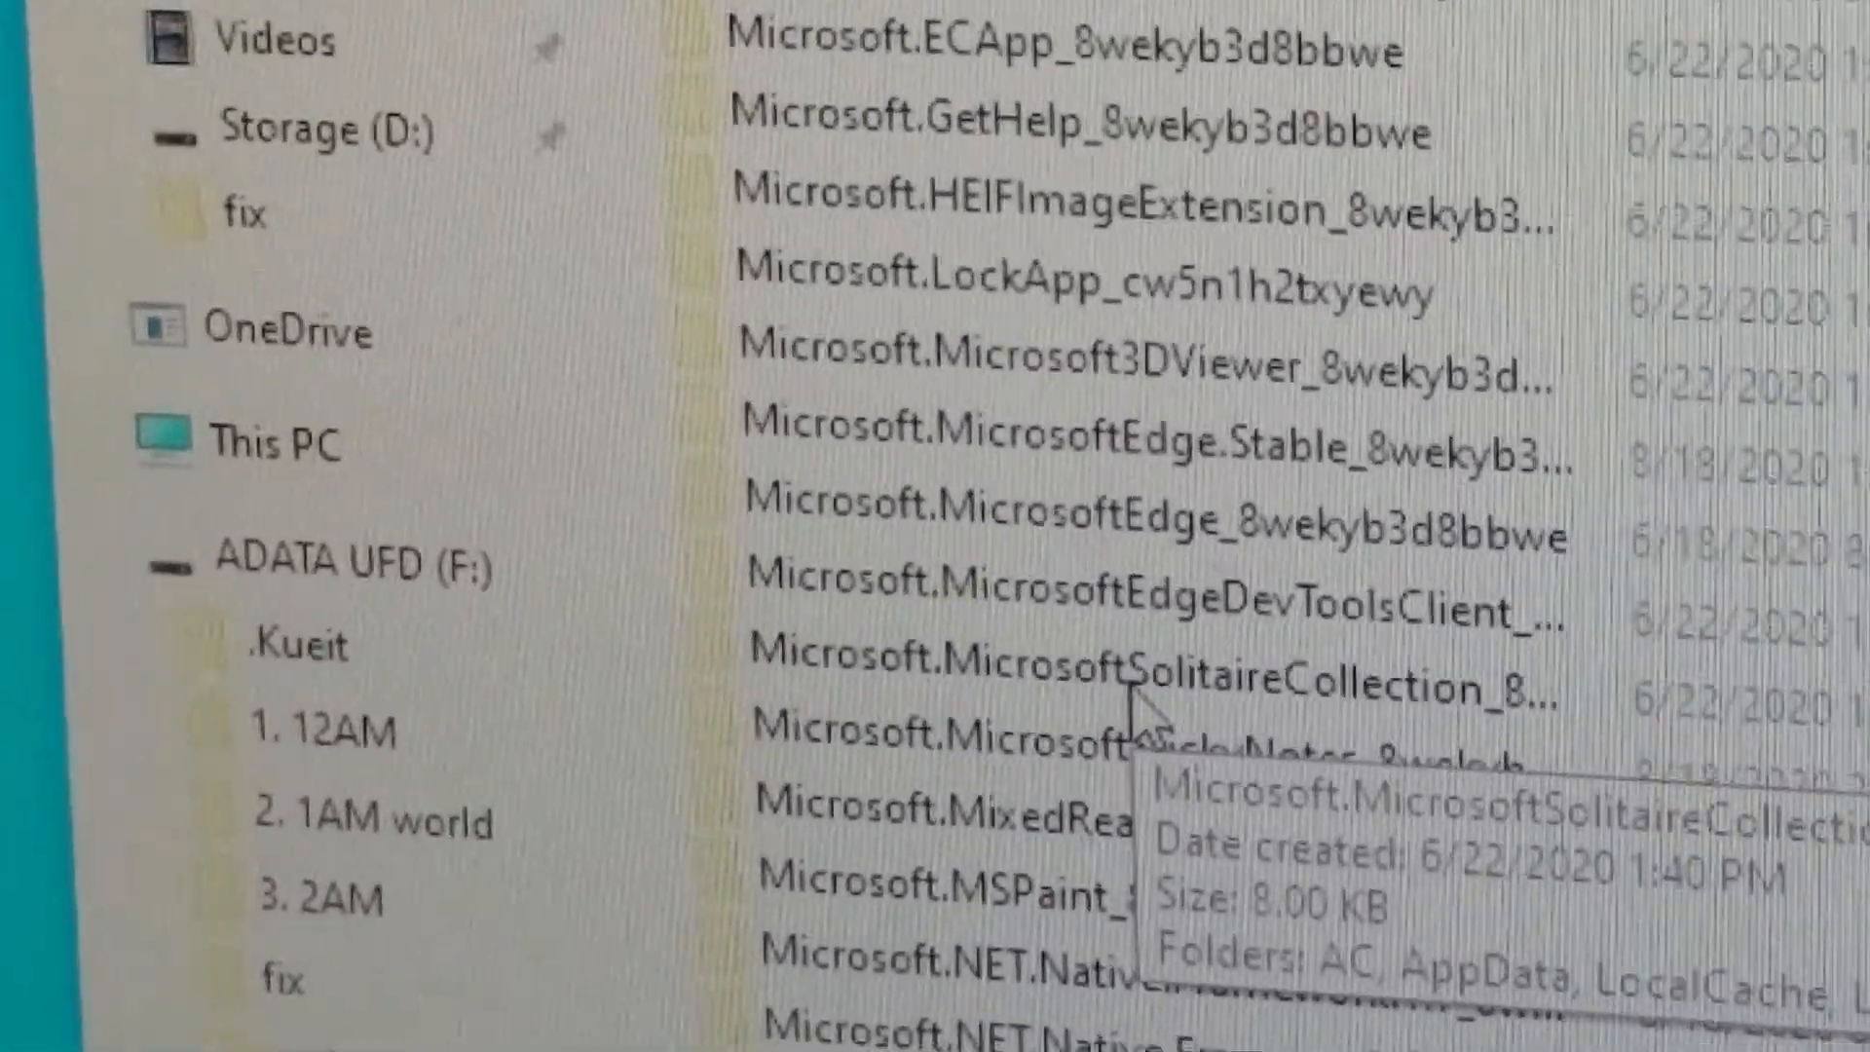
{"action": "scroll", "scroll_direction": "down", "scroll_amount": 3}
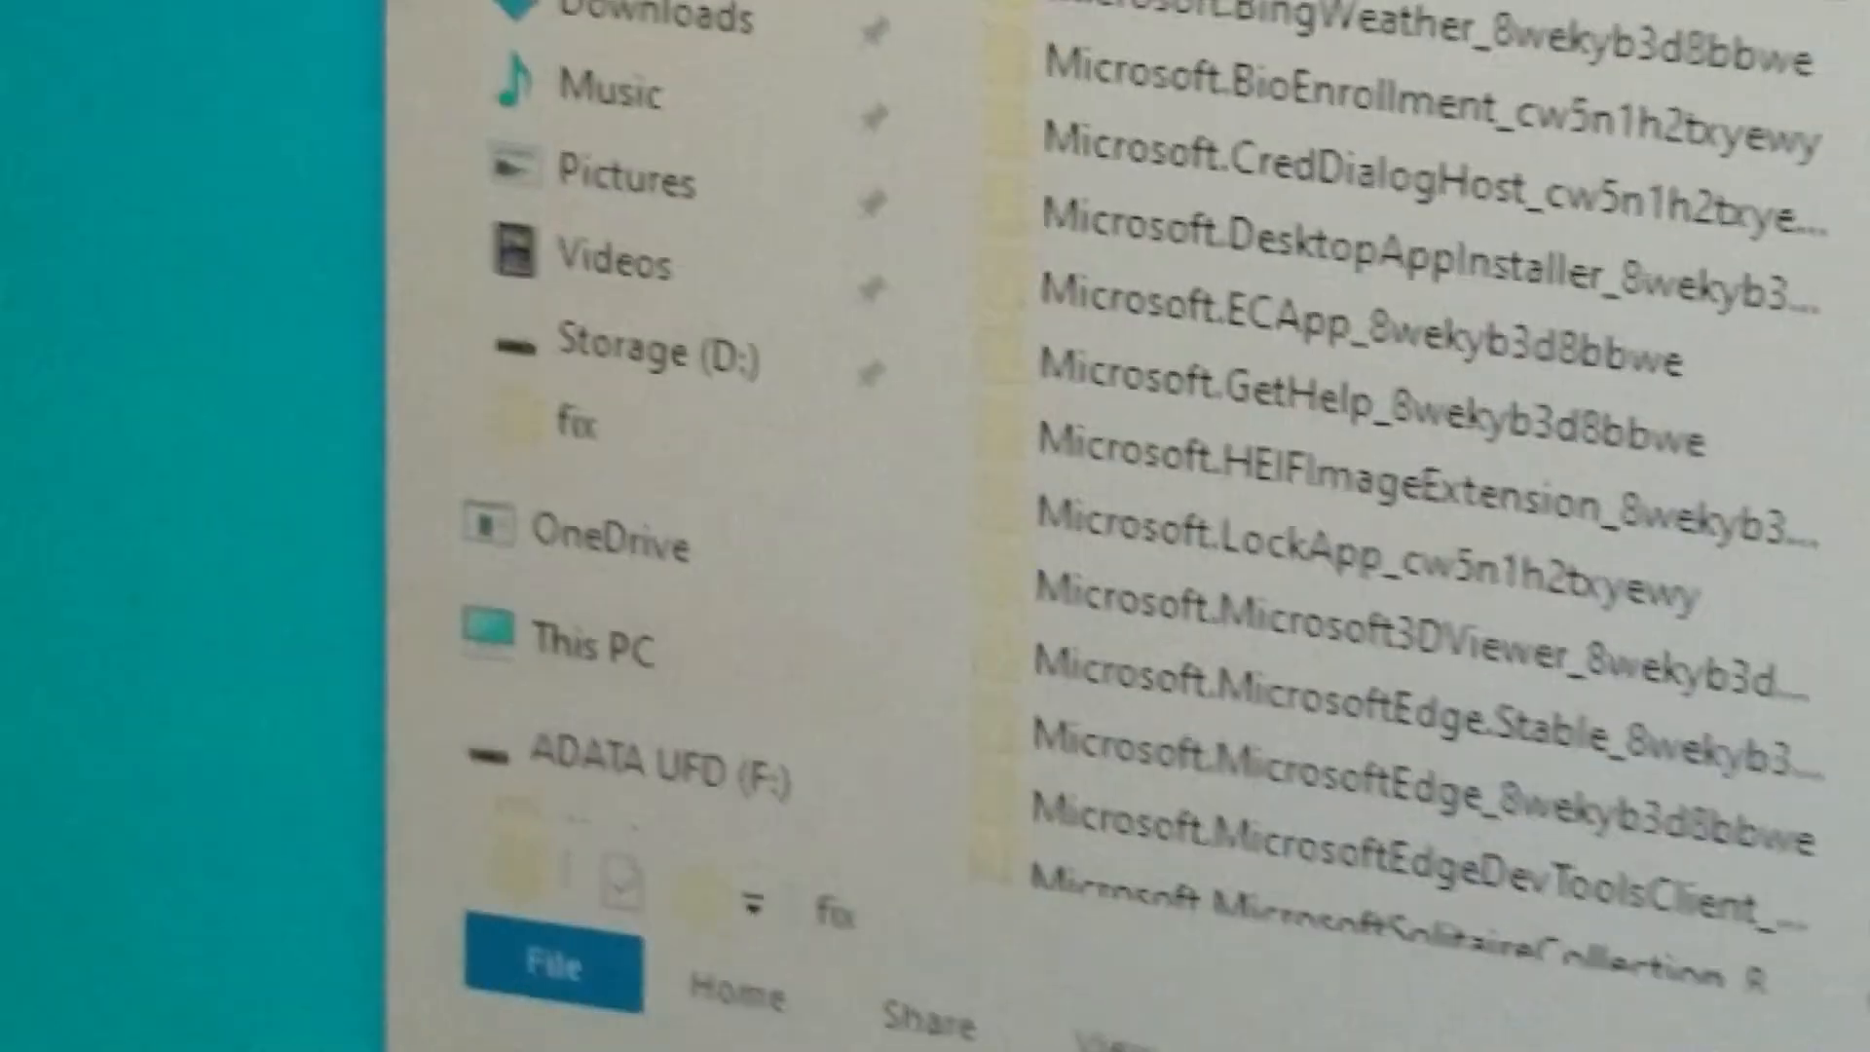
- Scroll the fix folder while copying its 38 items into Packages
{"action": "scroll", "scroll_direction": "down", "scroll_amount": 3}
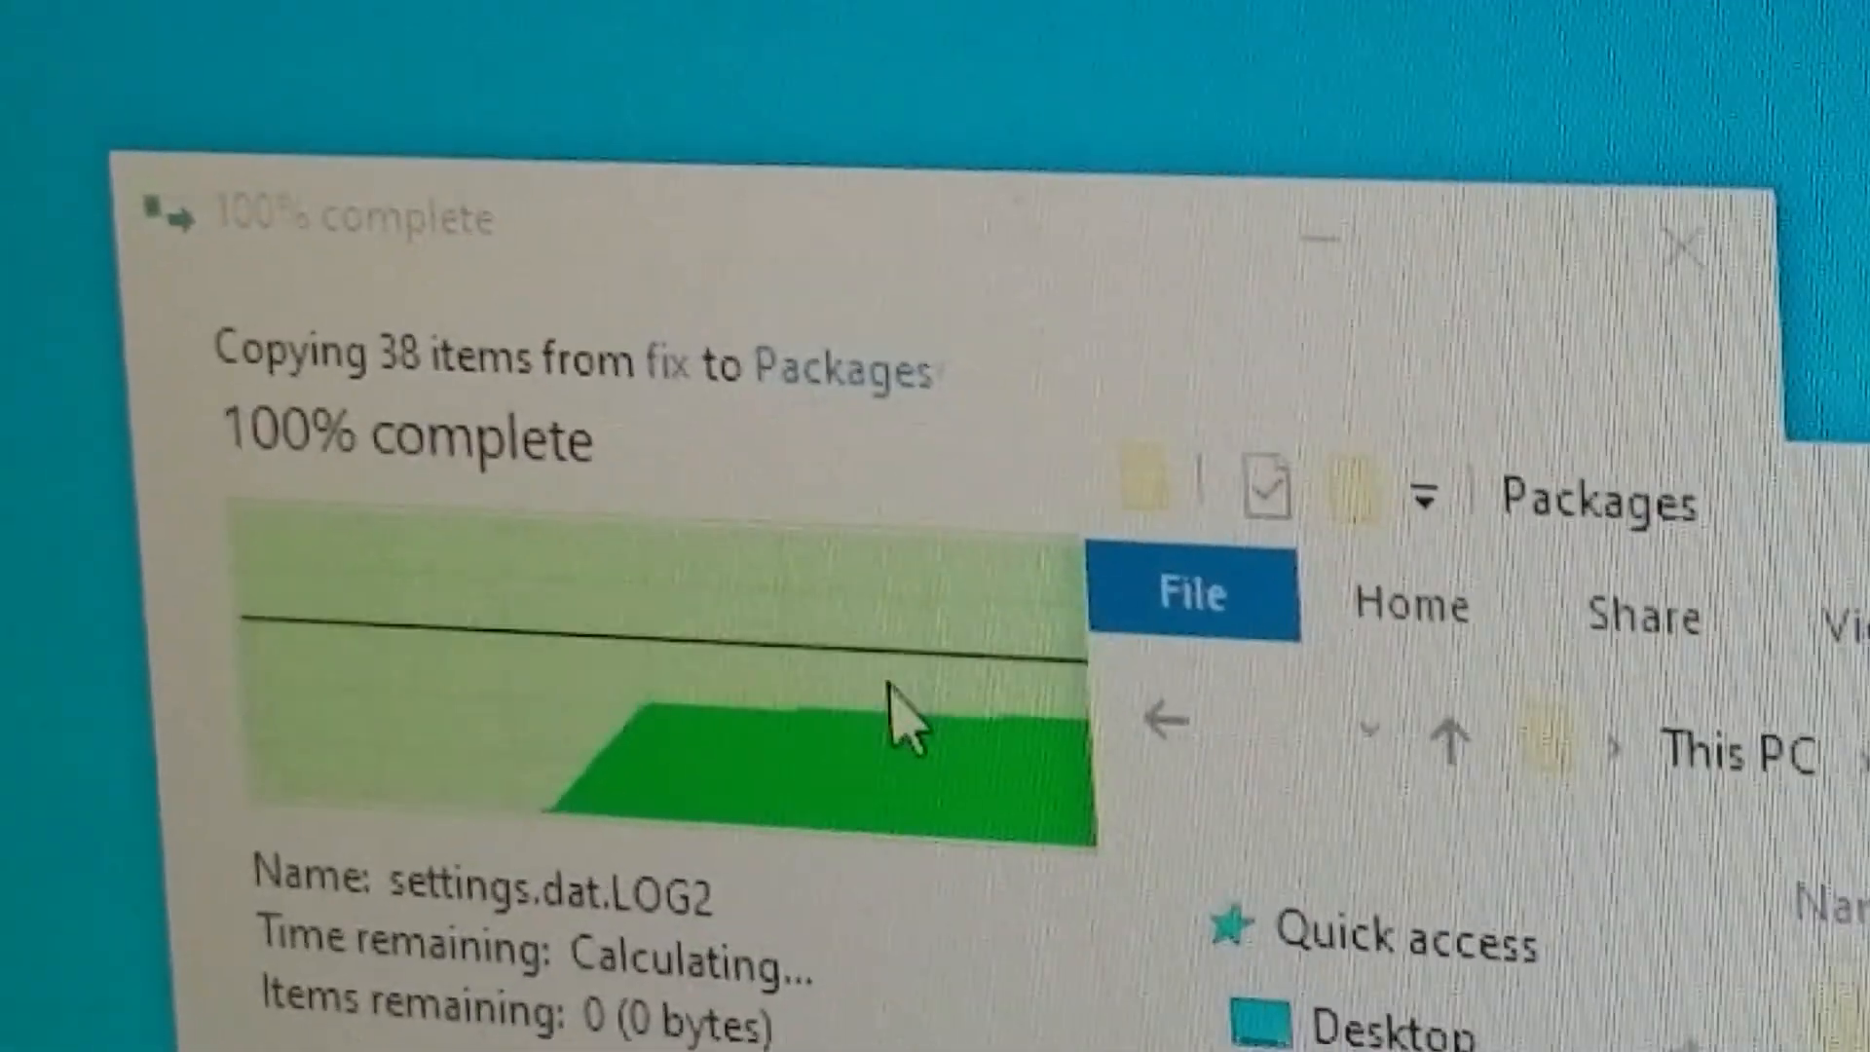
{"action": "right_click", "coordinate": [907, 716]}
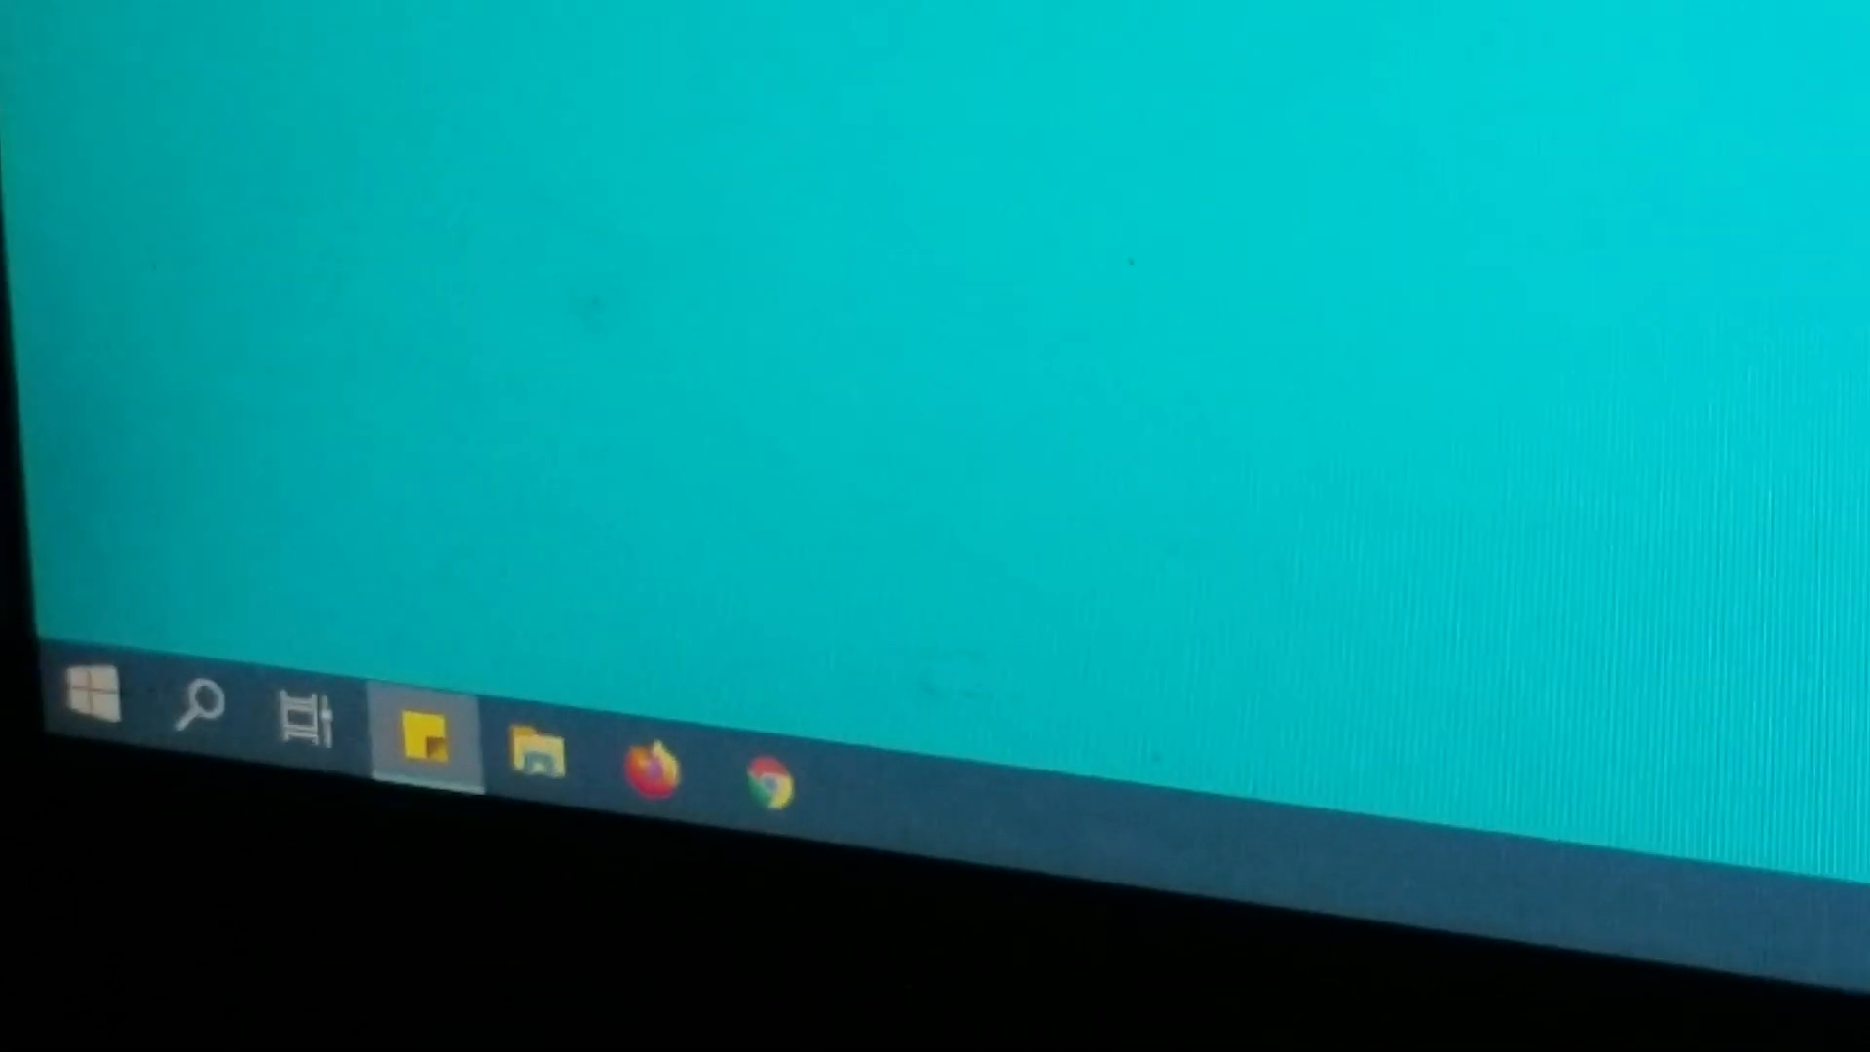
- Launch Sticky Notes from the taskbar to check the Welcome note appears
{"action": "left_click", "coordinate": [421, 737]}
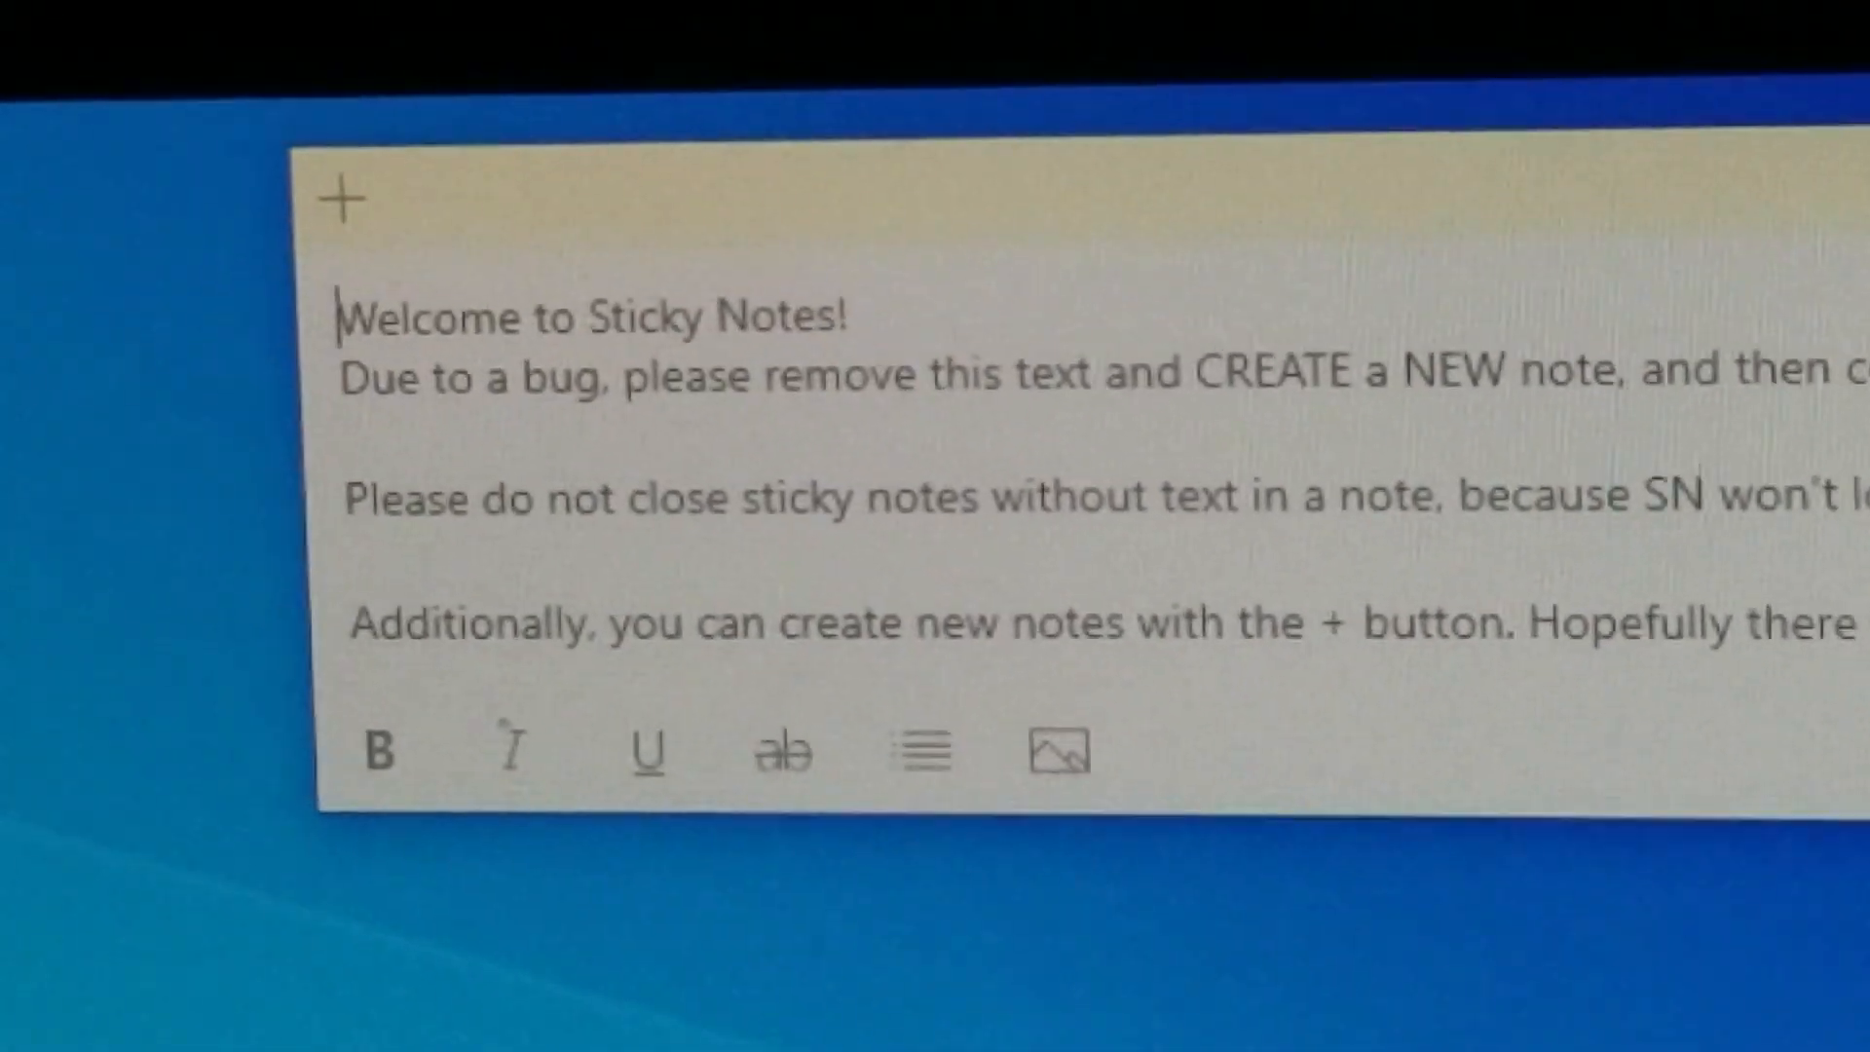